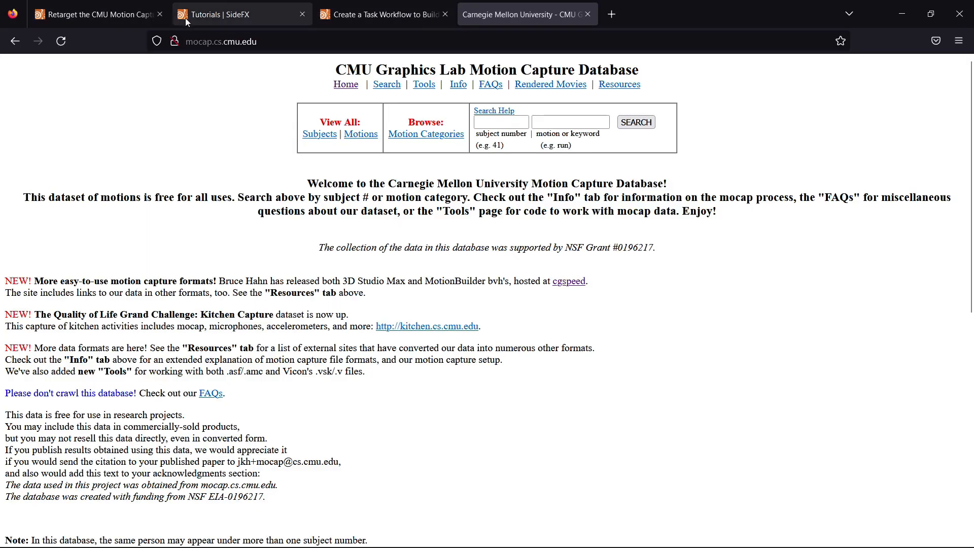
Step: Browse the SideFX Tutorials page down past the KineFX Quickstart cards to the broader KineFX list
click(93, 13)
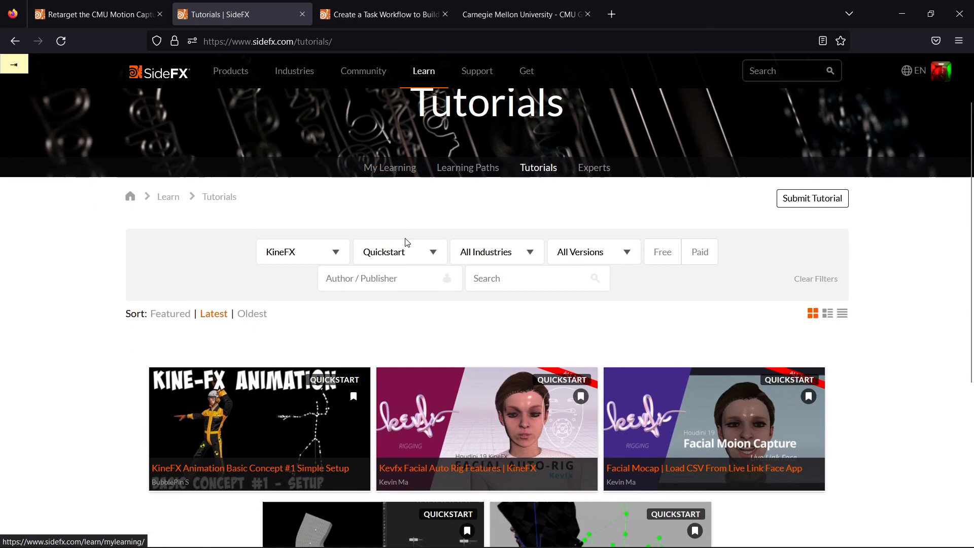
scroll(down, 3)
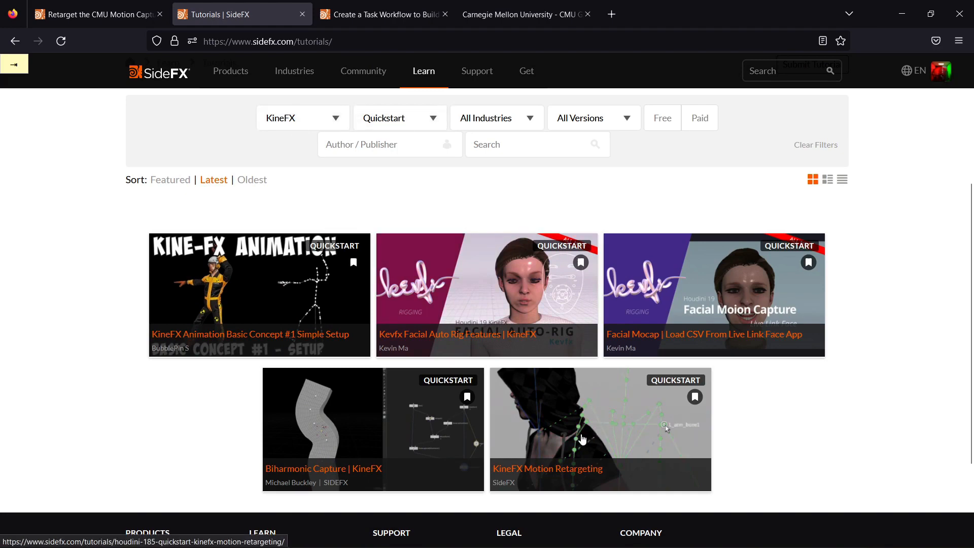
mouse_move(639, 475)
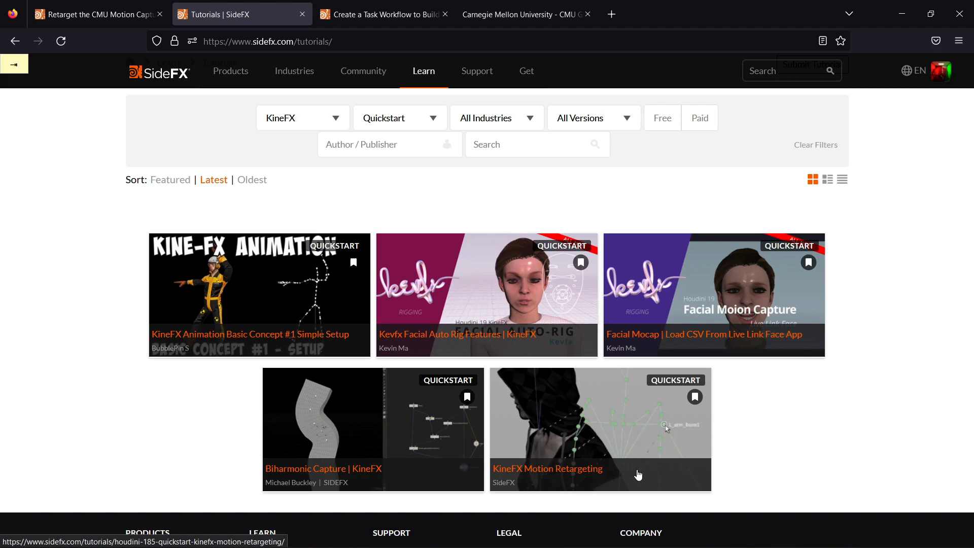
mouse_move(434, 360)
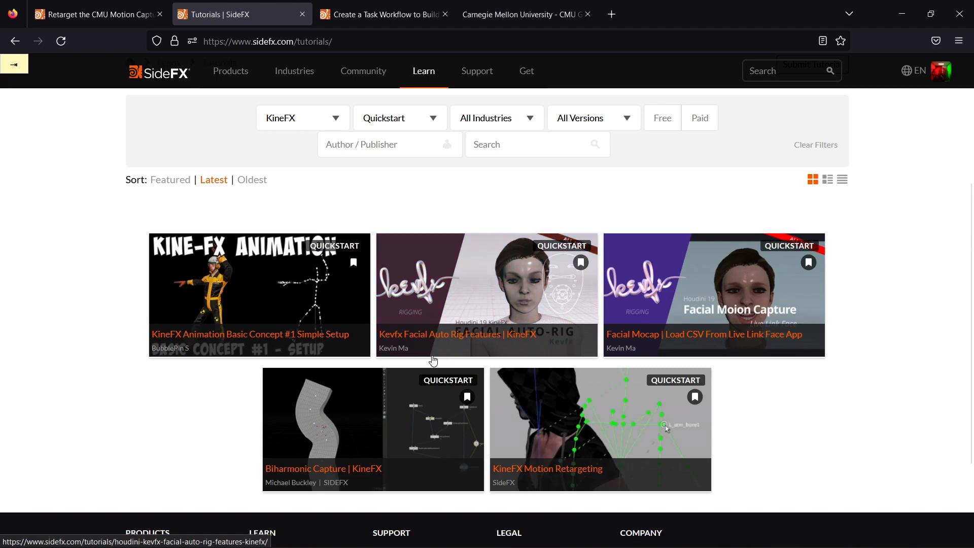
click(400, 118)
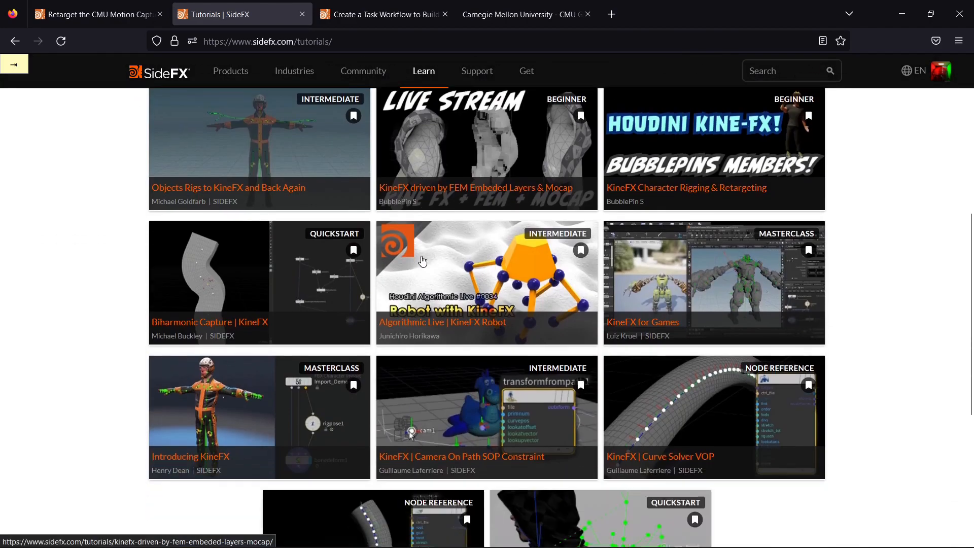
scroll(down, 3)
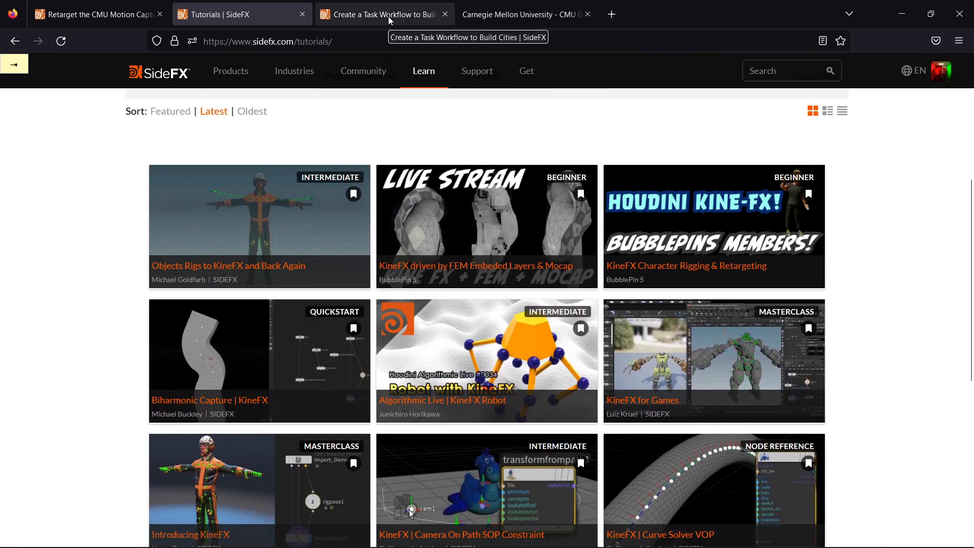
Step: Review the 'Create a Task Workflow to Build Cities' lesson page, then switch to the CMU mocap database page
click(379, 14)
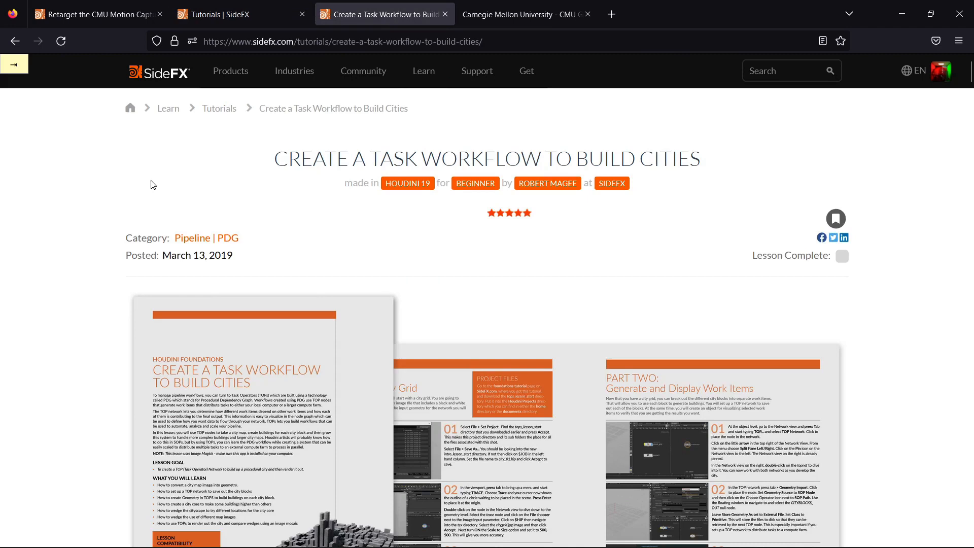
mouse_move(105, 187)
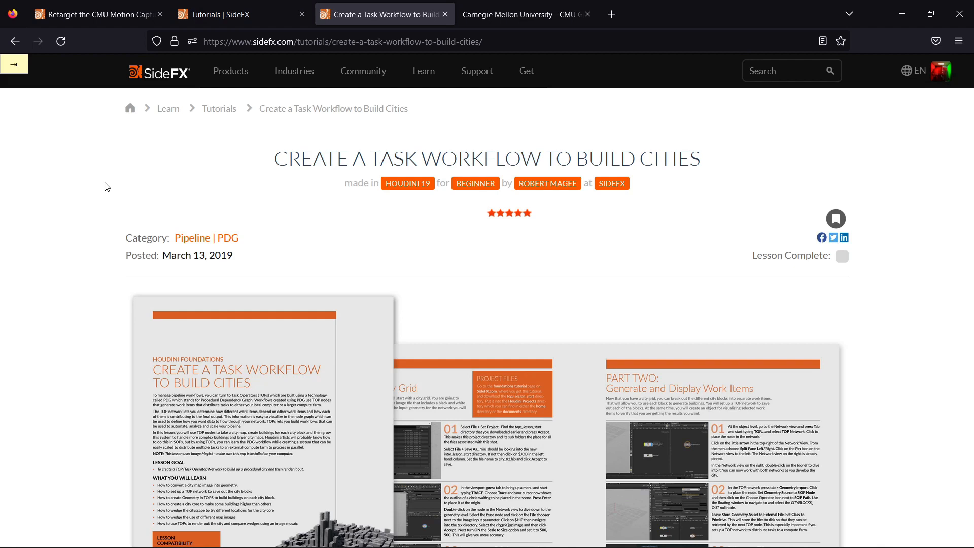
scroll(down, 3)
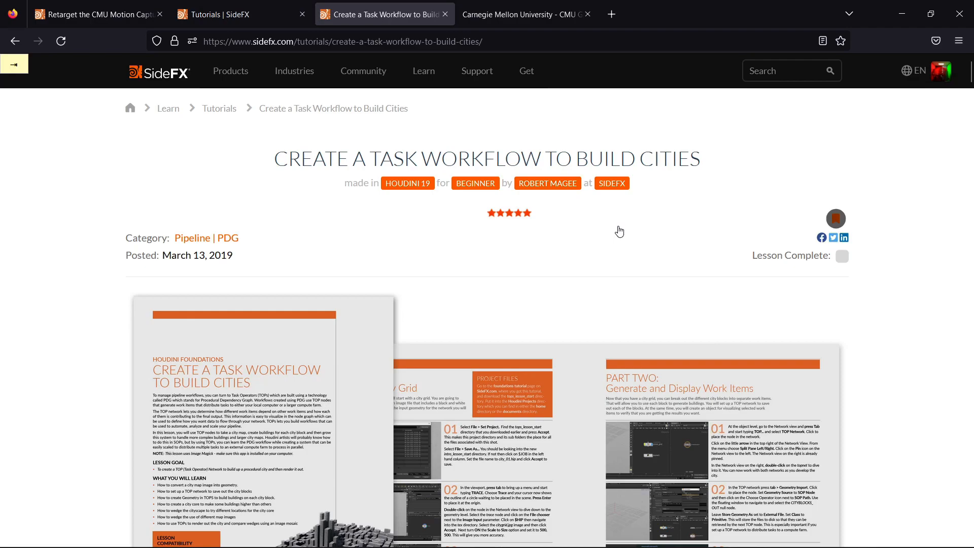
scroll(down, 3)
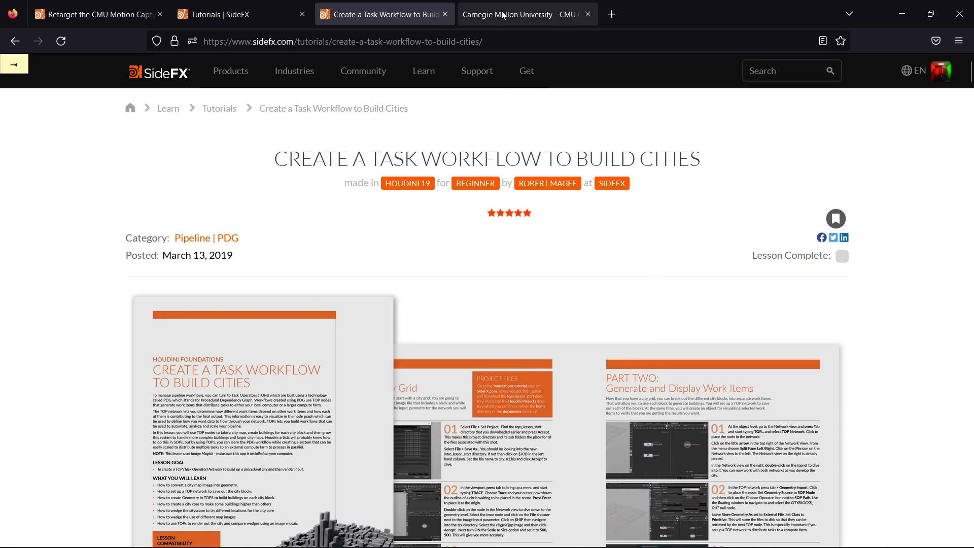
click(526, 13)
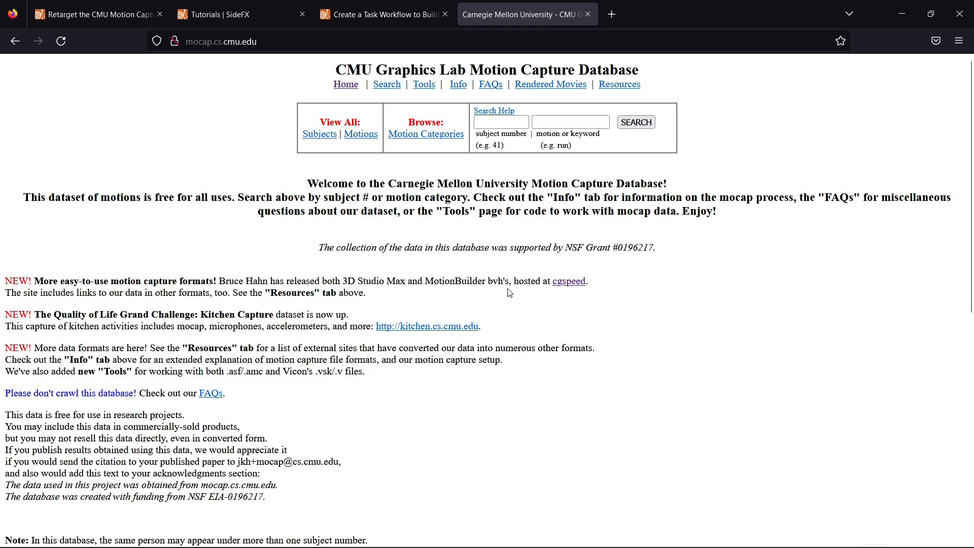
mouse_move(397, 484)
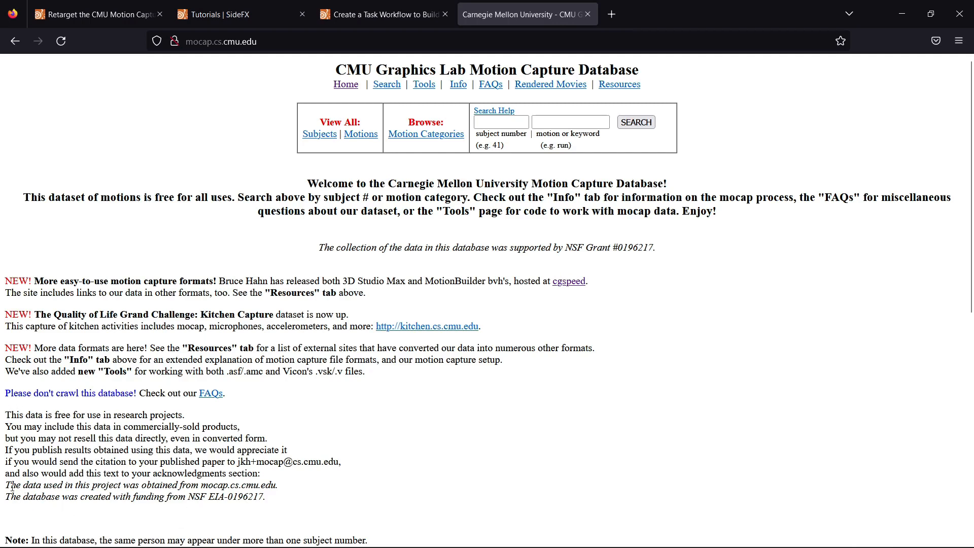
drag(5, 485, 185, 497)
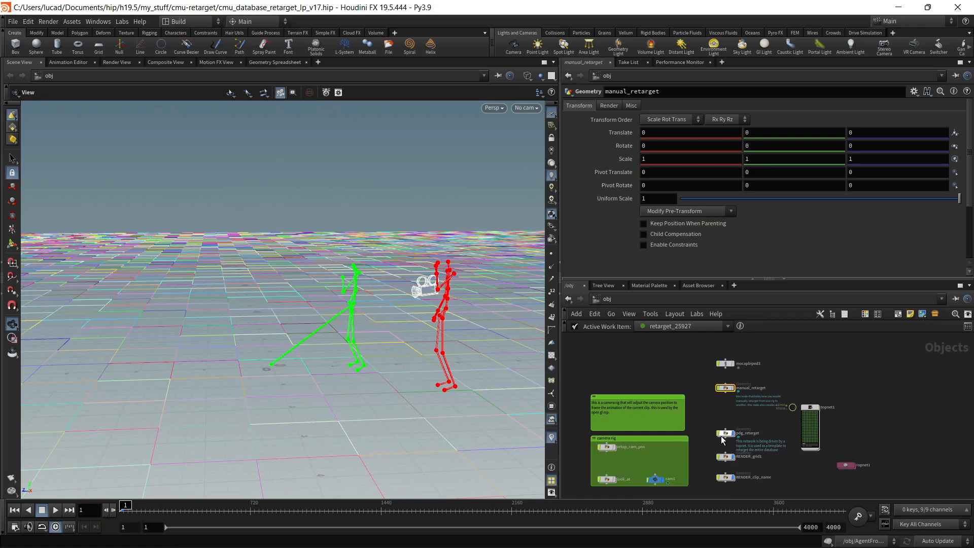
Step: Show the pdg_retarget geometry node's parameters in the /obj network
click(724, 434)
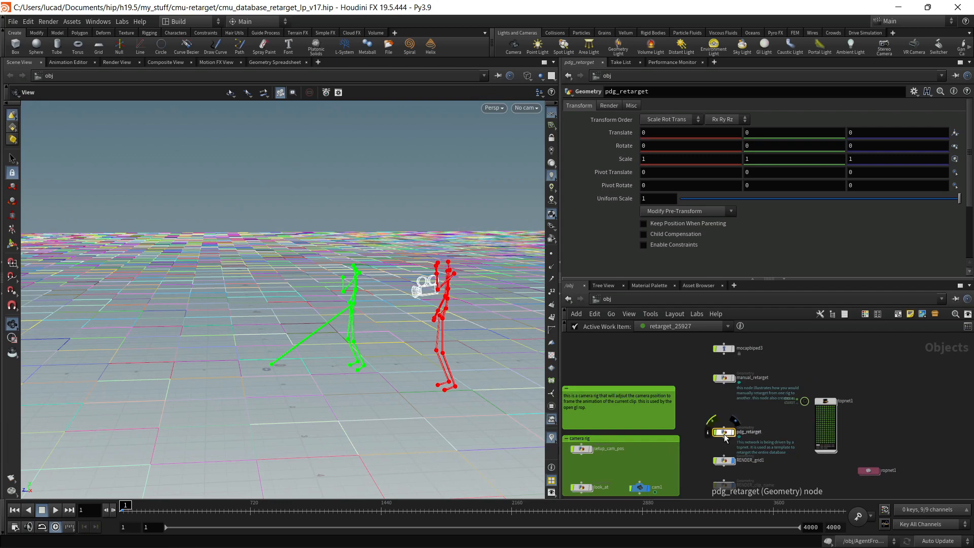
click(826, 405)
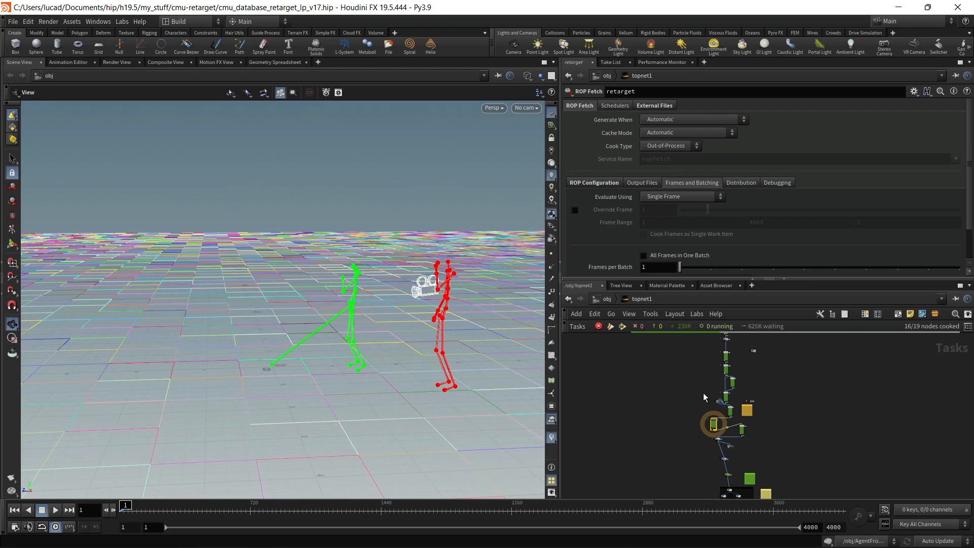
mouse_move(705, 450)
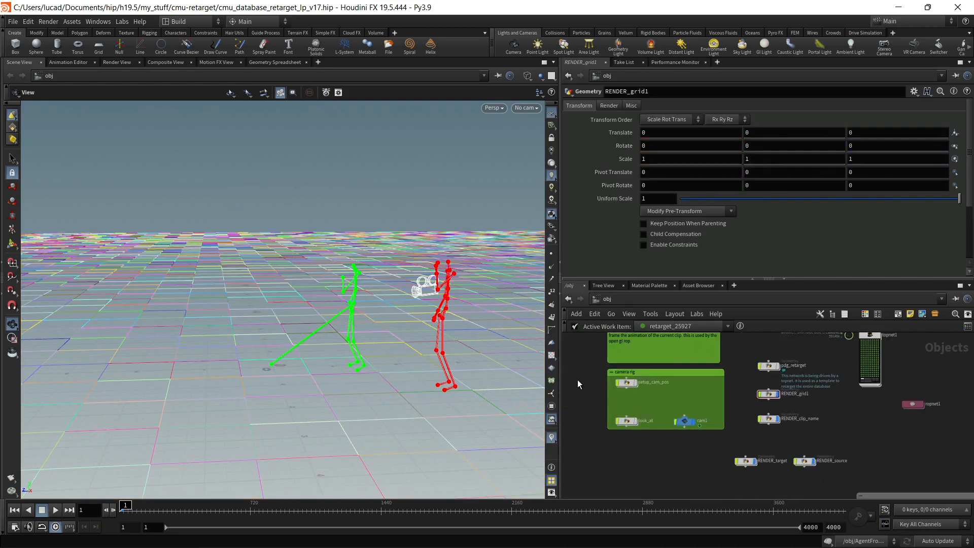
Step: Select cam1 and look through it so both skeletons with clip label 01_01 are framed
click(702, 421)
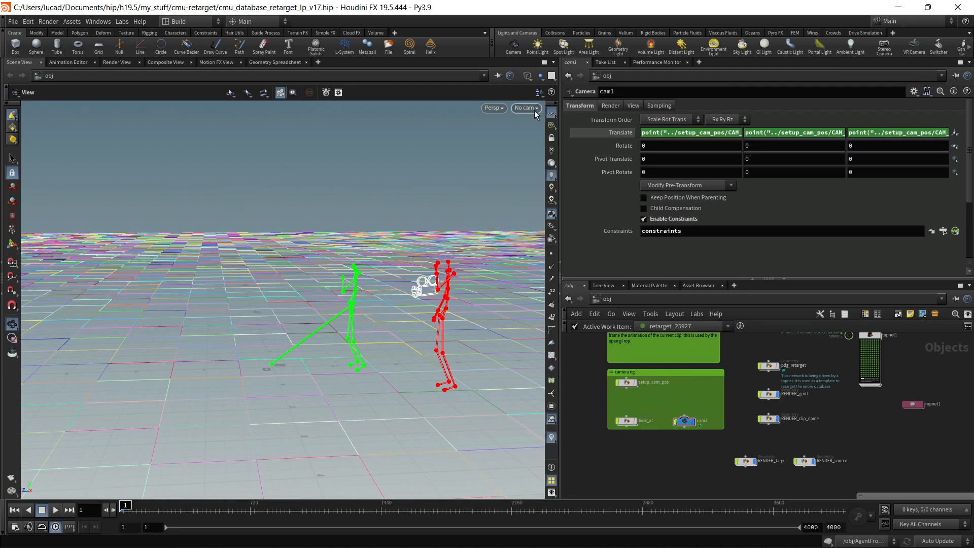
click(526, 107)
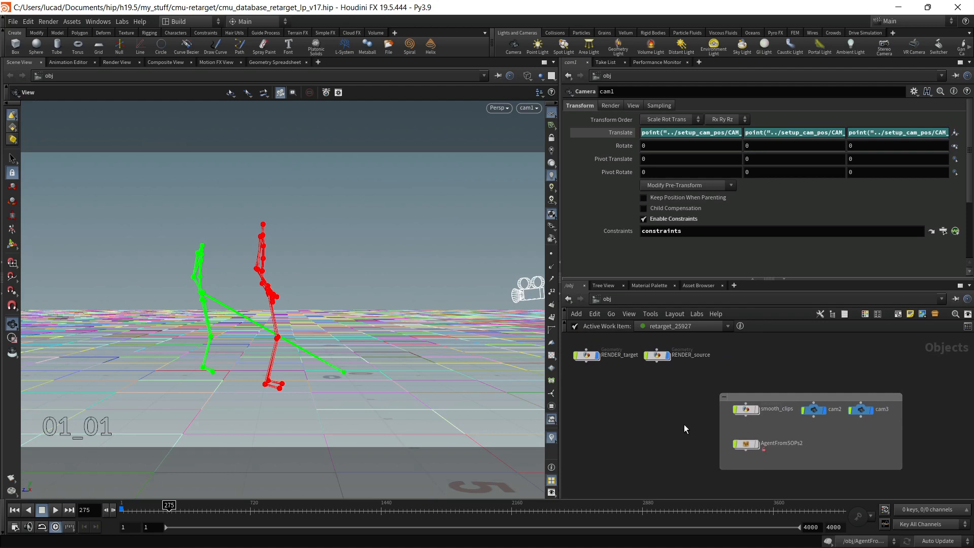
Step: Show the smooth_clips geometry node's parameters with the whole object network in view
click(746, 409)
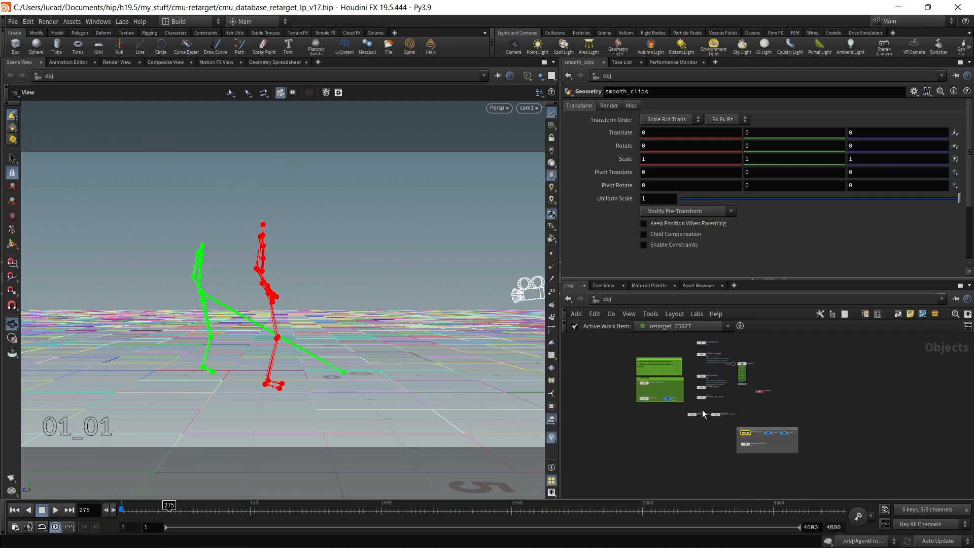
mouse_move(701, 376)
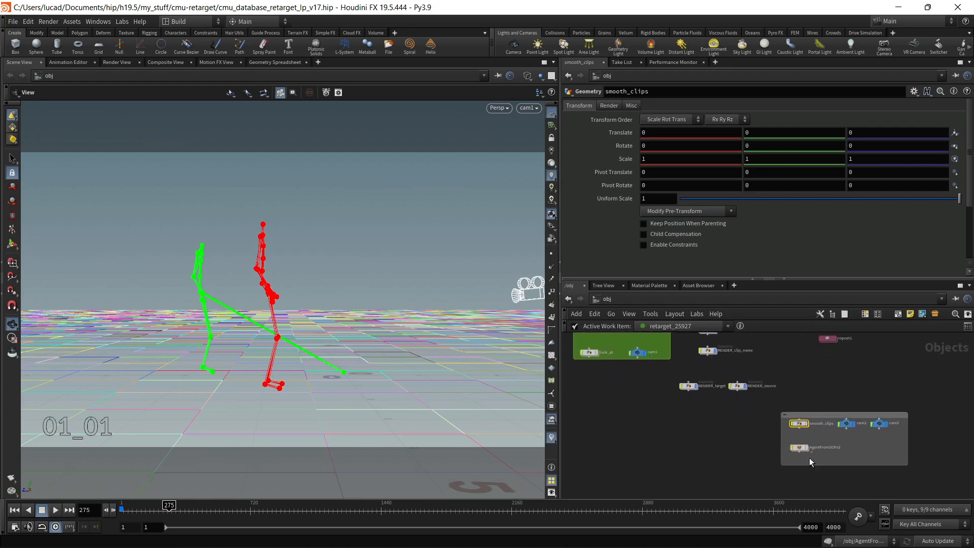
Step: Enter the AgentFromSOPs2 crowd network and dive into its agent_setup SOP network
click(798, 448)
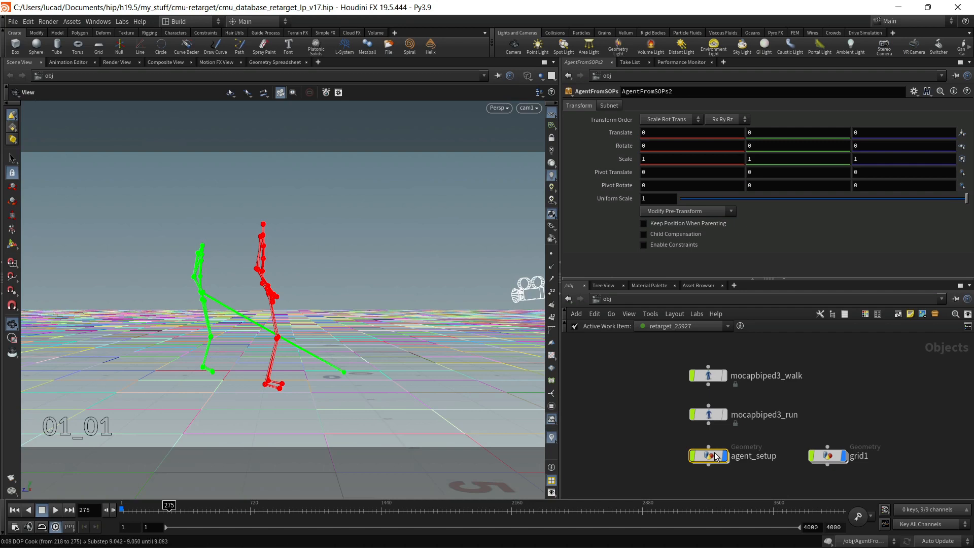
double_click(709, 456)
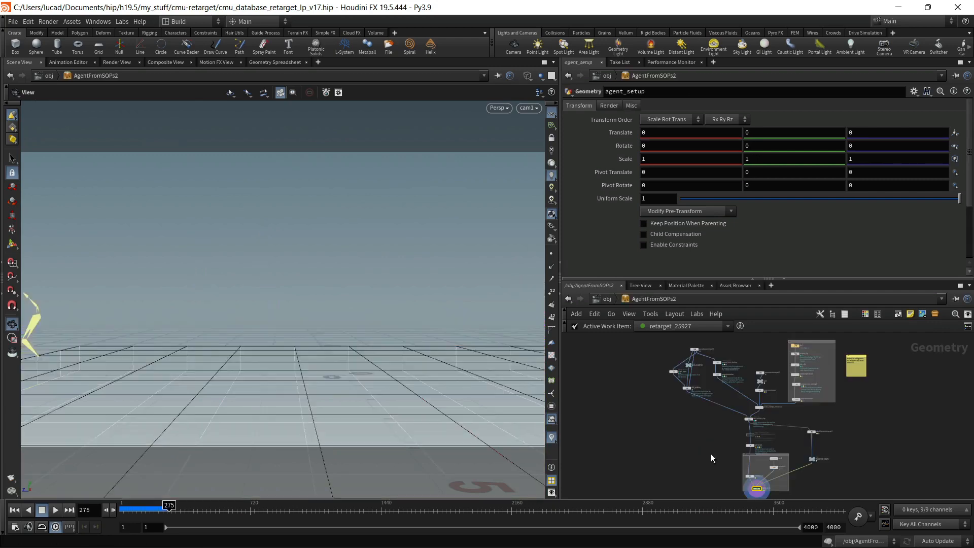